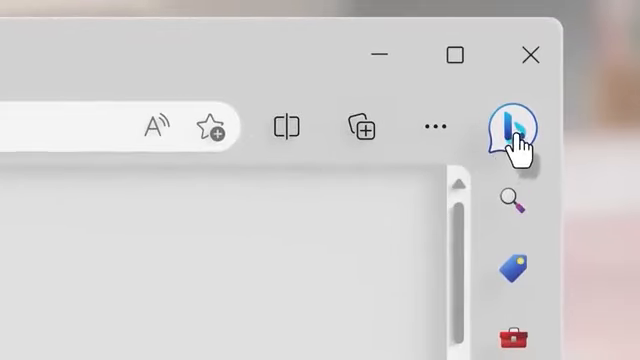
# Open the Copilot sidebar from the Edge toolbar, showing Chat, Compose and Insights.
pyautogui.click(516, 124)
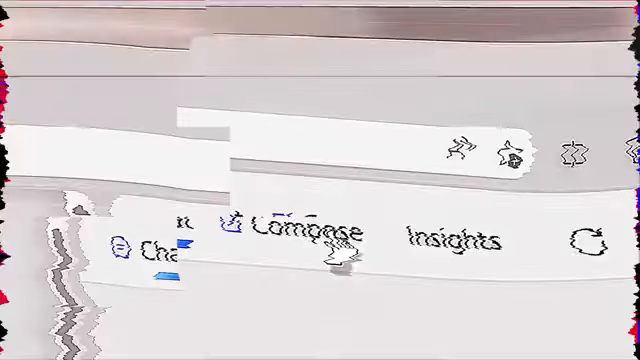